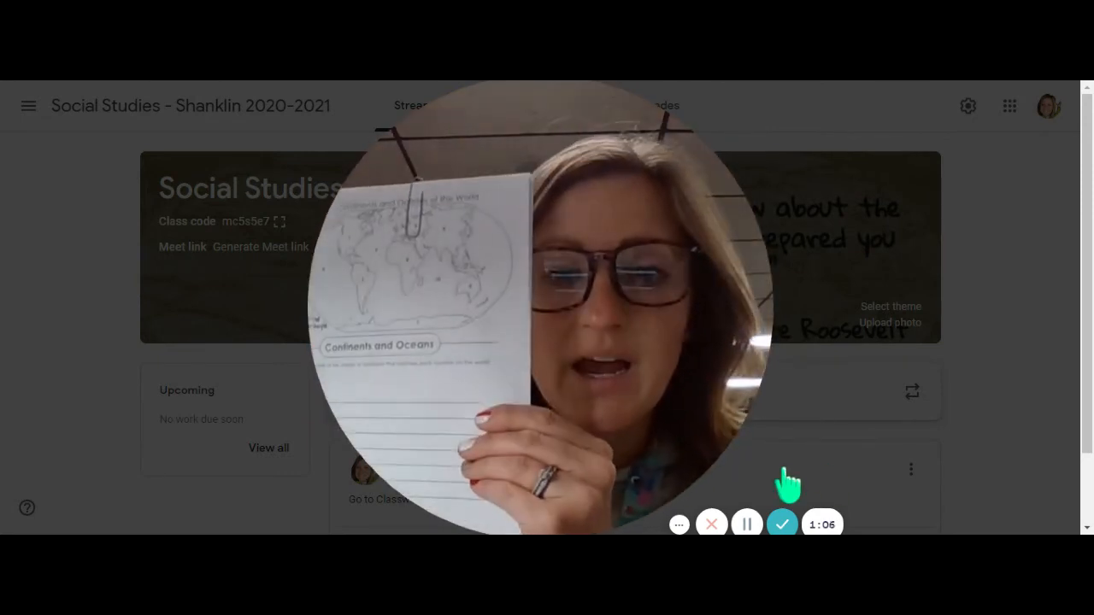
mouse_move(782, 523)
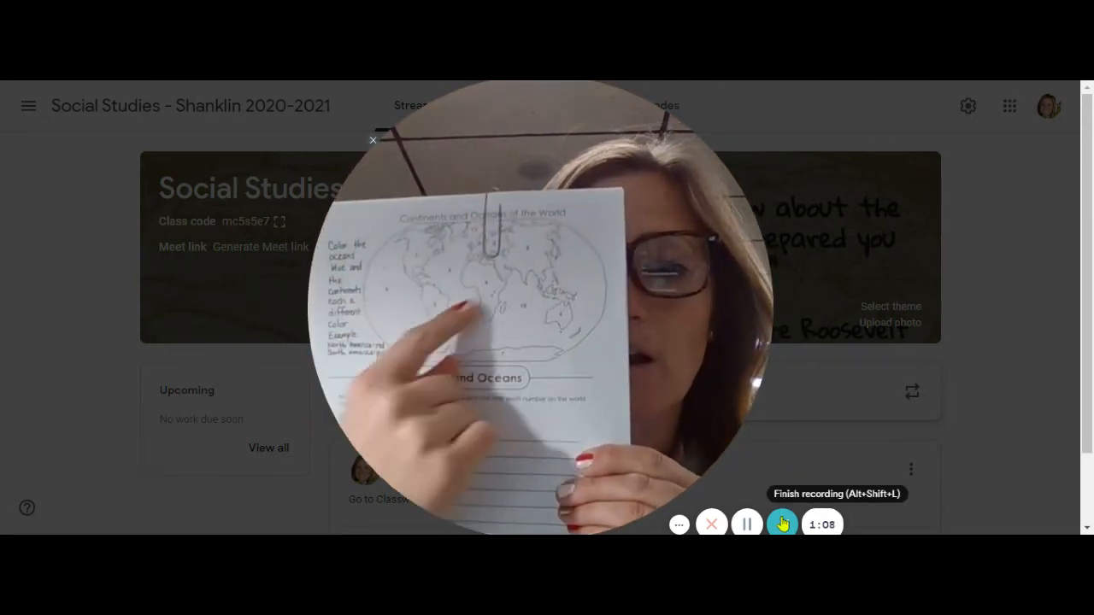